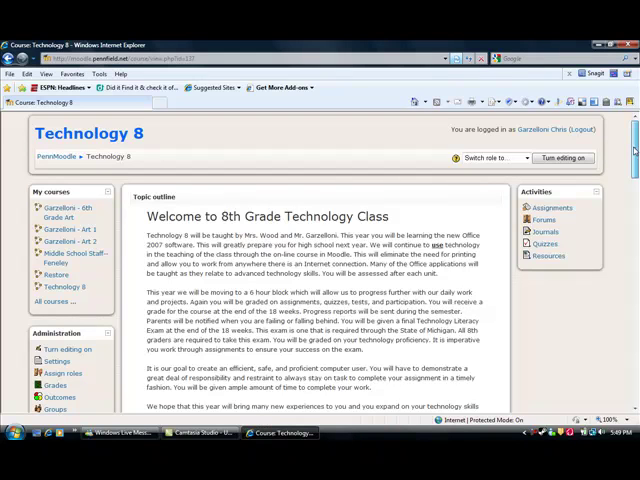
- Open LetterPop from the Technology 8 course's Frequently Used Sites list
{"action": "scroll", "scroll_direction": "down", "scroll_amount": 3}
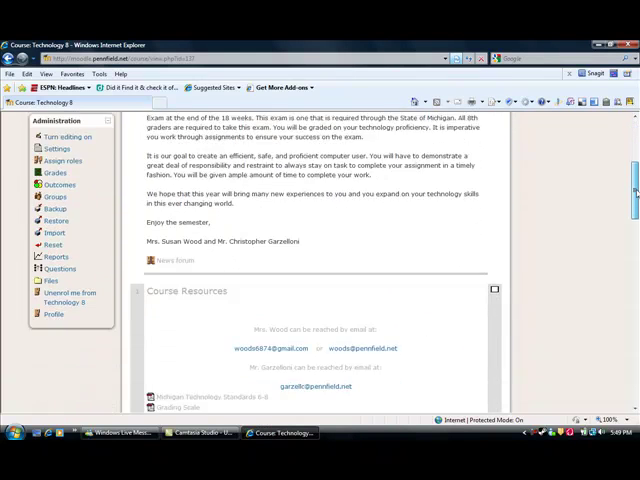
{"action": "scroll", "scroll_direction": "down", "scroll_amount": 3}
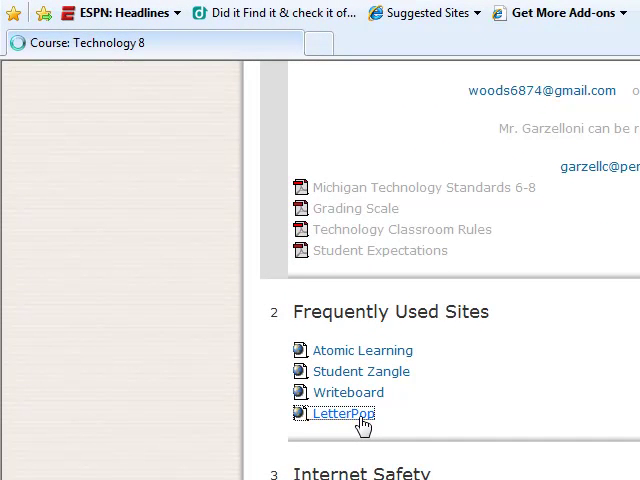
{"action": "left_click", "coordinate": [341, 413]}
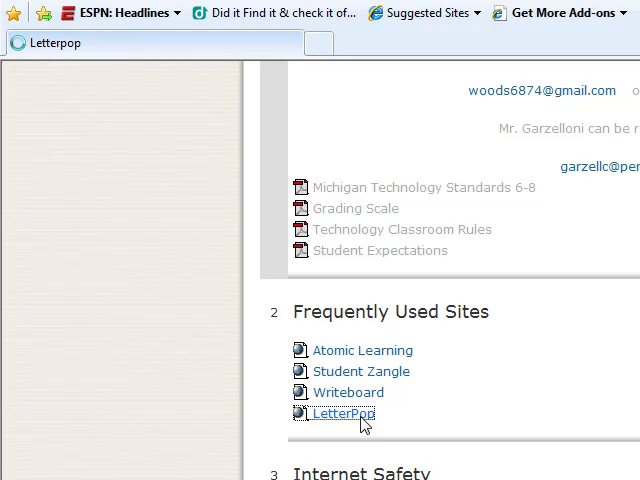
{"action": "left_click", "coordinate": [341, 413]}
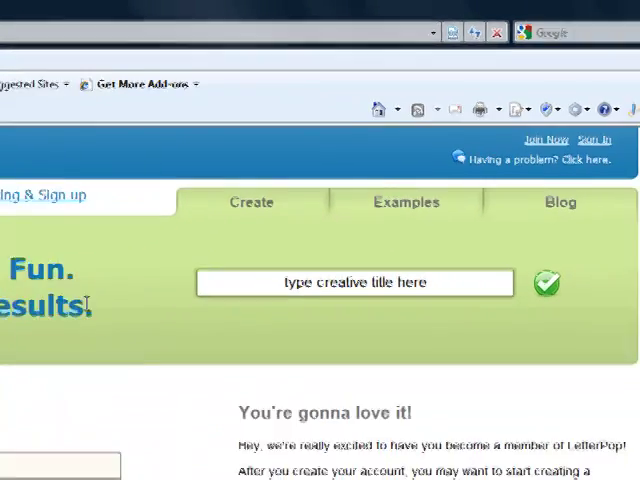
{"action": "scroll", "scroll_direction": "down", "scroll_amount": 3}
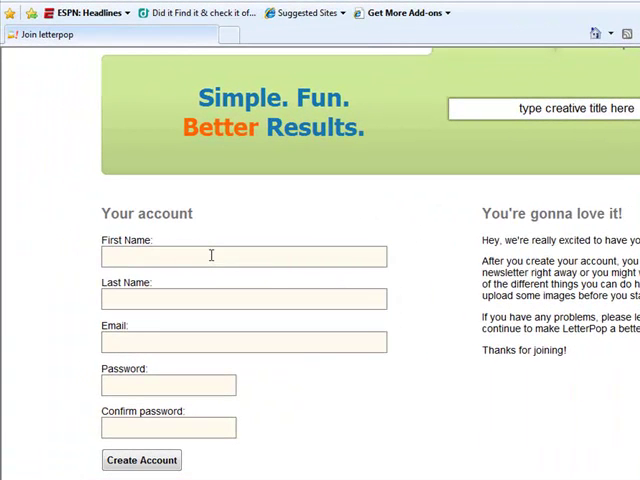
{"action": "type", "text": "Mr"}
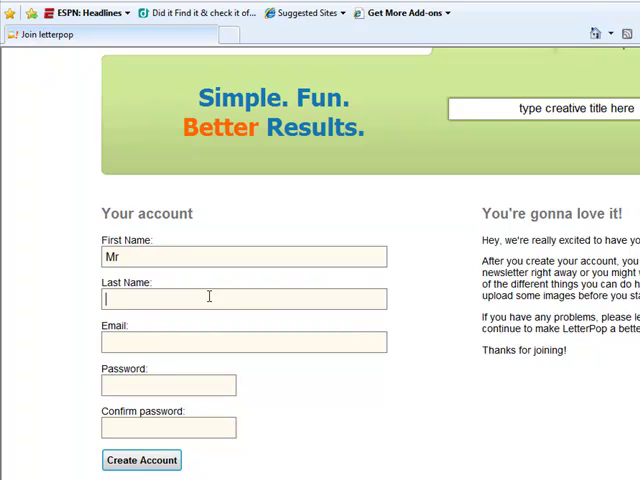
{"action": "type", "text": "Garzelloni"}
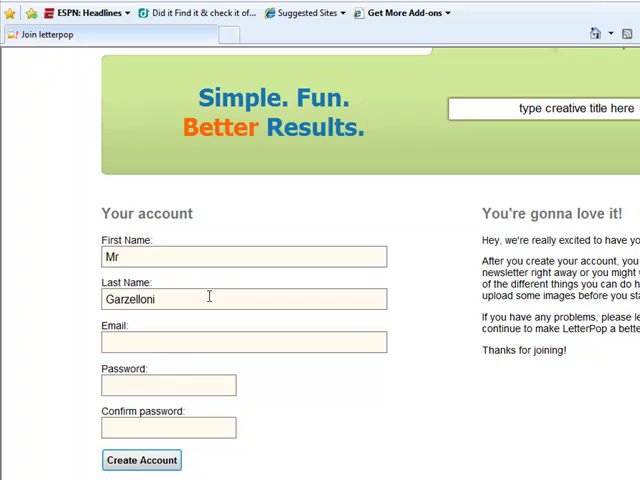
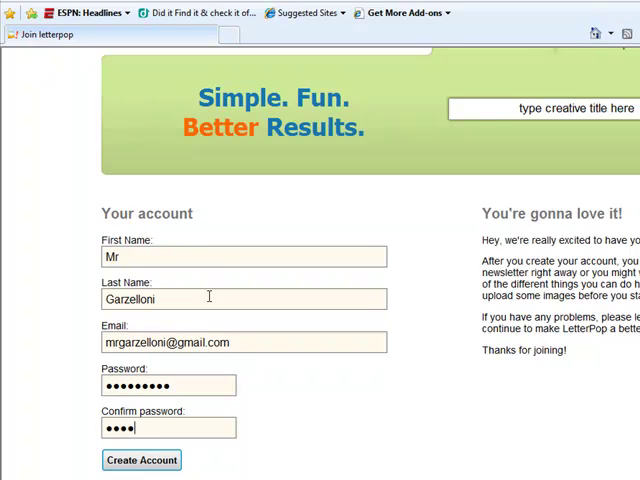
{"action": "type", "text": "•••••"}
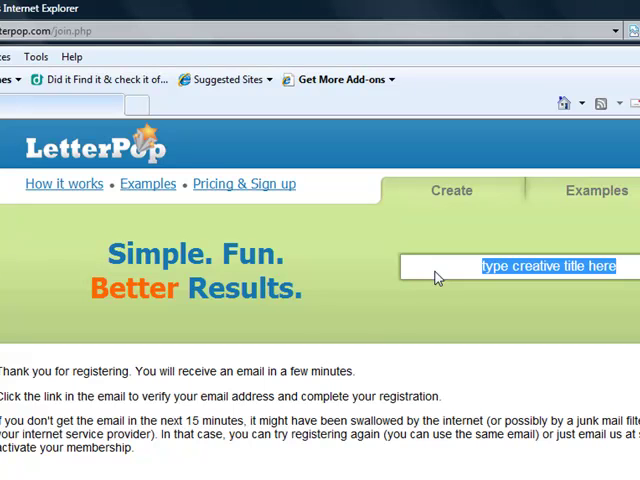
- Confirm registration and title the new newsletter 'Cyber Smart'
{"action": "type", "text": "Cyber"}
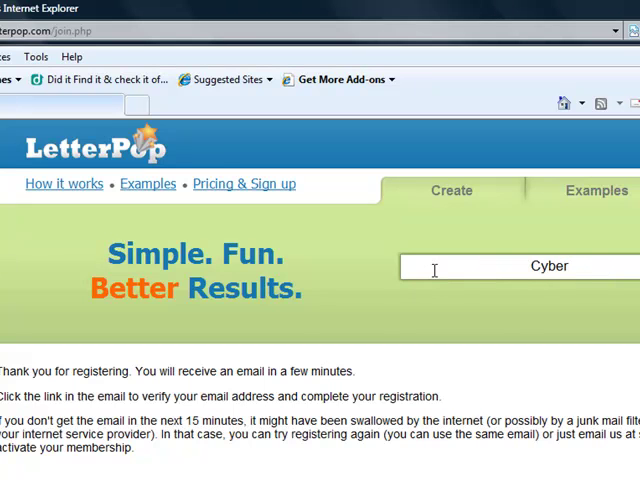
{"action": "type", "text": "Smart"}
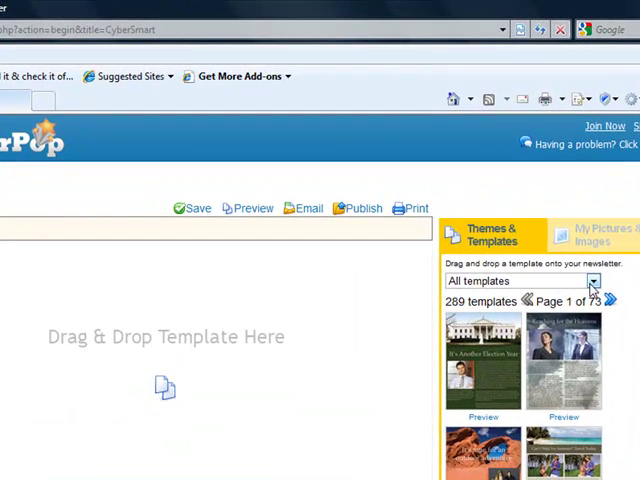
- Pick the Basic template category and drag a basic template onto the page
{"action": "left_click", "coordinate": [593, 280]}
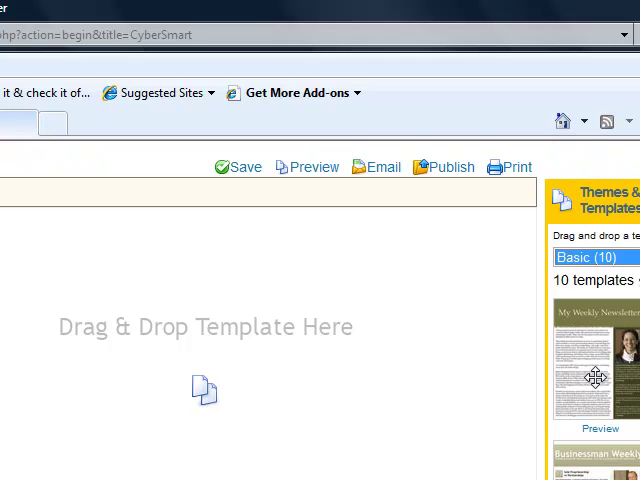
{"action": "left_click_drag", "start_coordinate": [595, 355], "coordinate": [175, 400]}
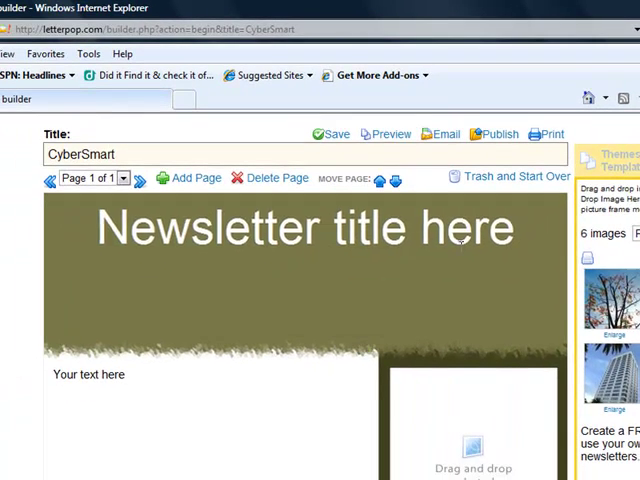
- Replace the header placeholder title with 'Cyber Smart'
{"action": "left_click", "coordinate": [300, 228]}
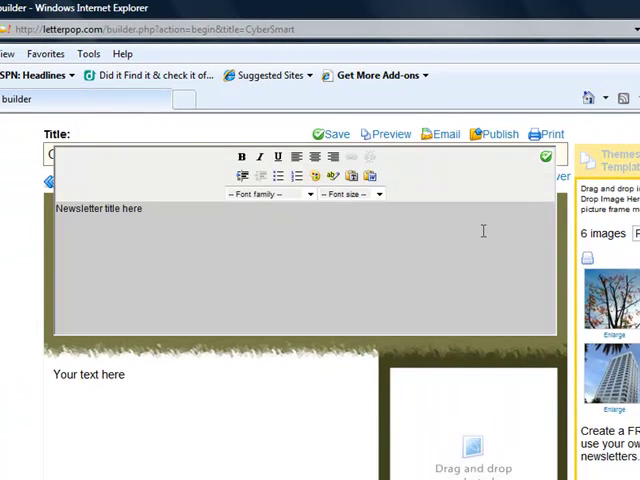
{"action": "type", "text": "Cy"}
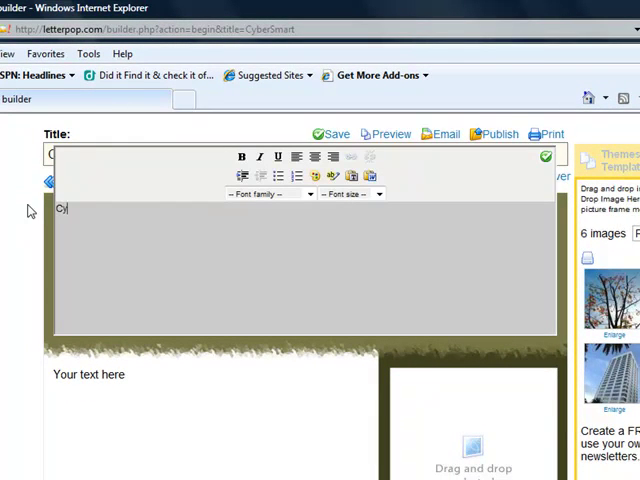
{"action": "type", "text": "ber S"}
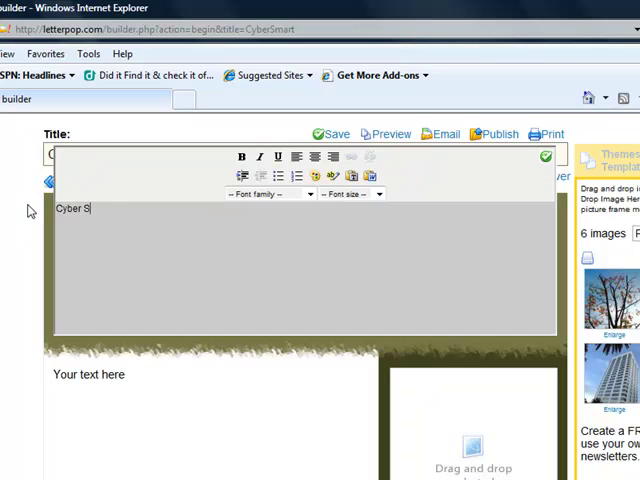
{"action": "type", "text": "mart"}
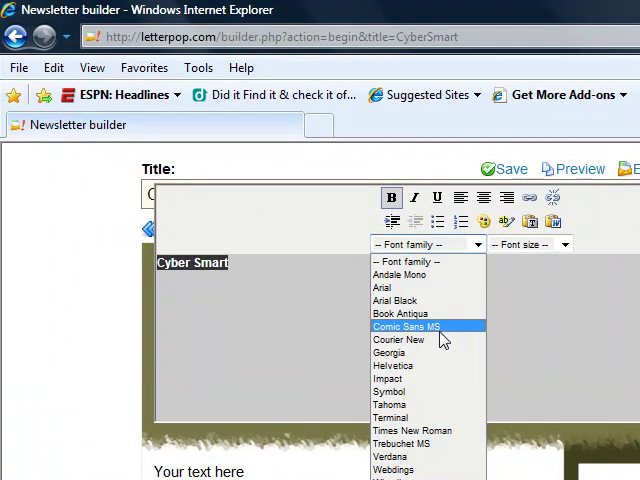
- Format the Cyber Smart title as Arial Black, 36 pt, centred
{"action": "left_click", "coordinate": [405, 326]}
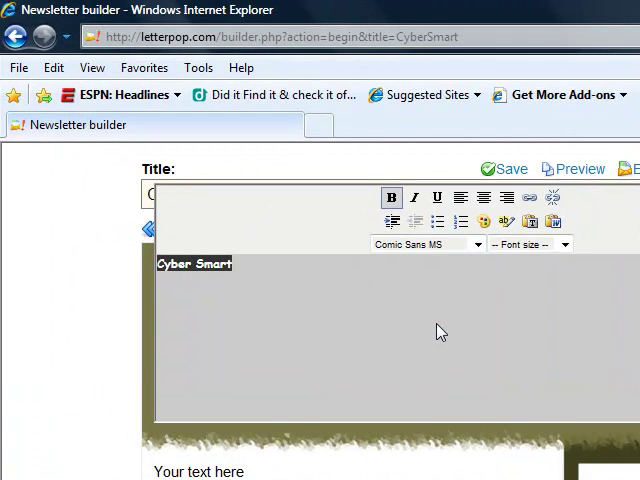
{"action": "left_click", "coordinate": [478, 245]}
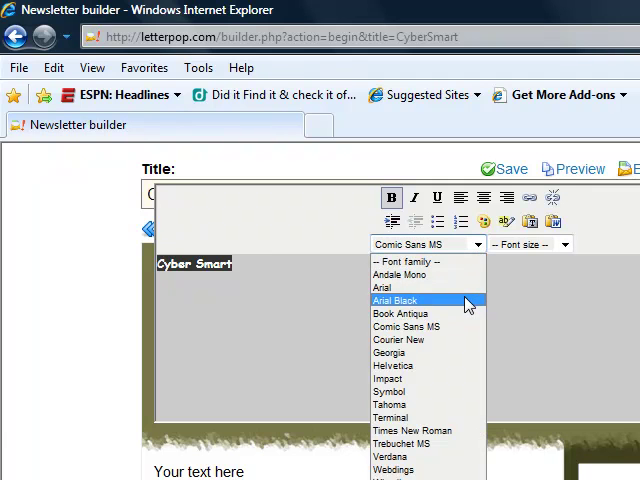
{"action": "left_click", "coordinate": [395, 300]}
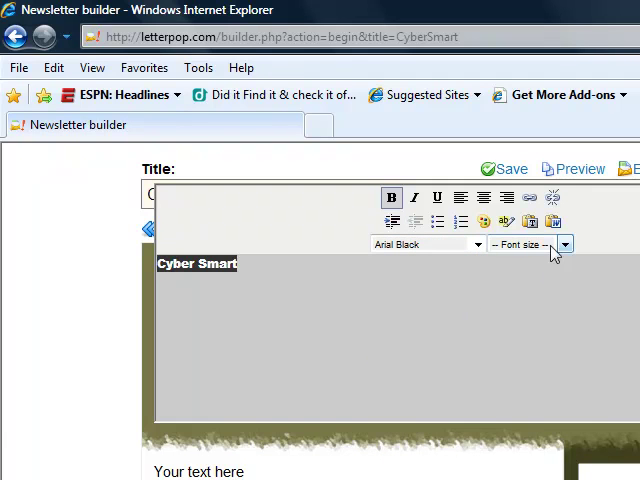
{"action": "left_click", "coordinate": [563, 244]}
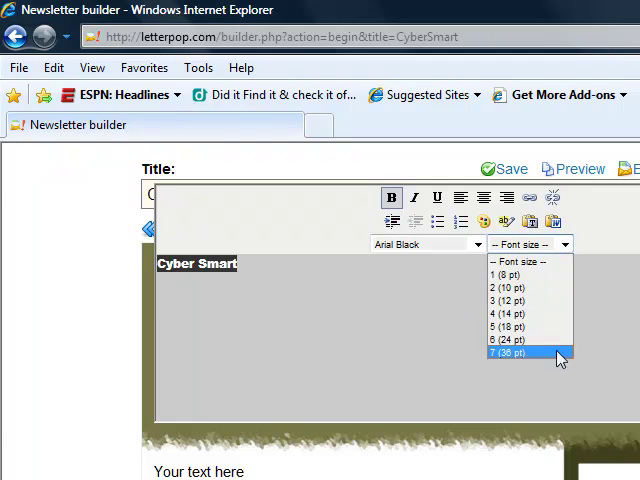
{"action": "left_click", "coordinate": [527, 353]}
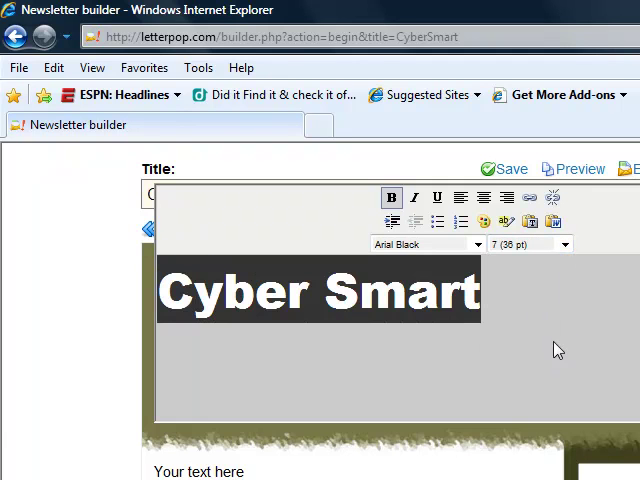
{"action": "mouse_move", "coordinate": [484, 196]}
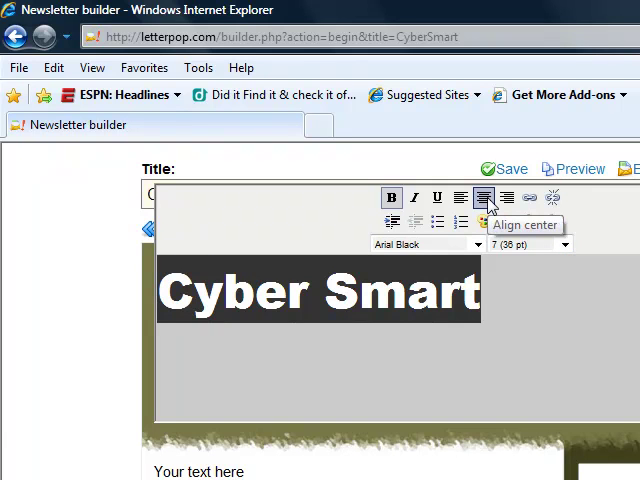
{"action": "left_click", "coordinate": [507, 197]}
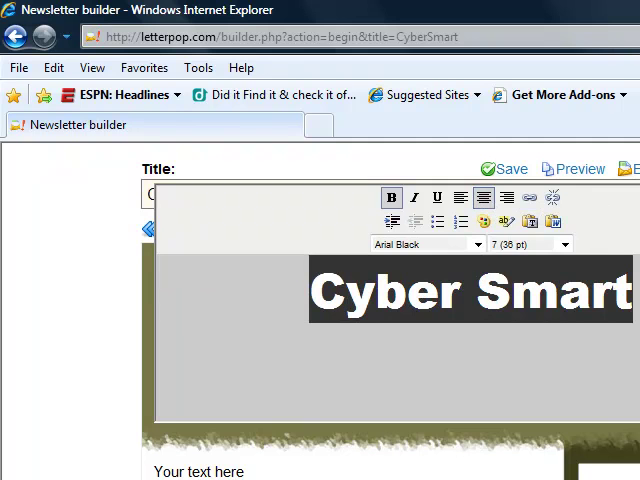
{"action": "mouse_move", "coordinate": [484, 221]}
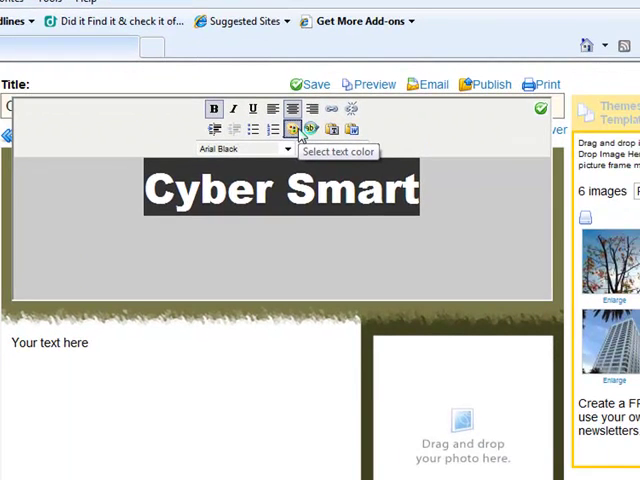
- Colour the Cyber Smart title dark red and close the title editor
{"action": "left_click", "coordinate": [289, 129]}
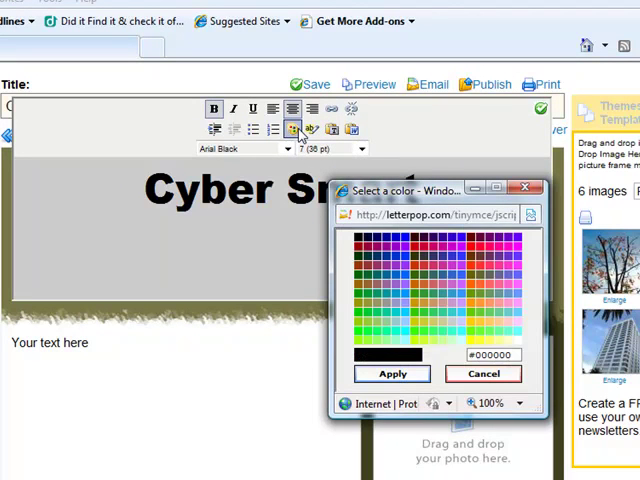
{"action": "left_click", "coordinate": [370, 305]}
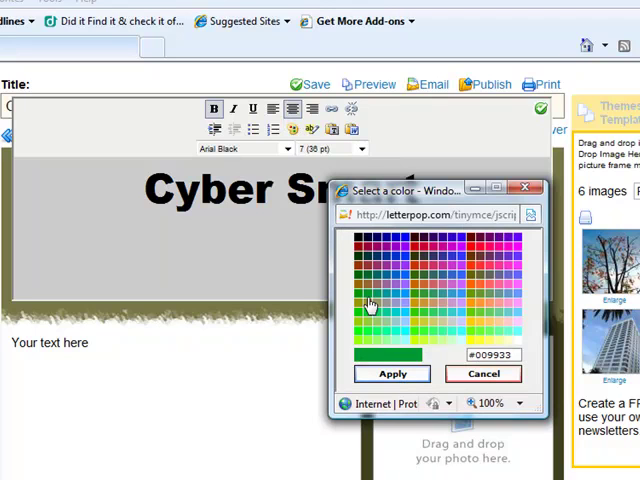
{"action": "left_click", "coordinate": [361, 240]}
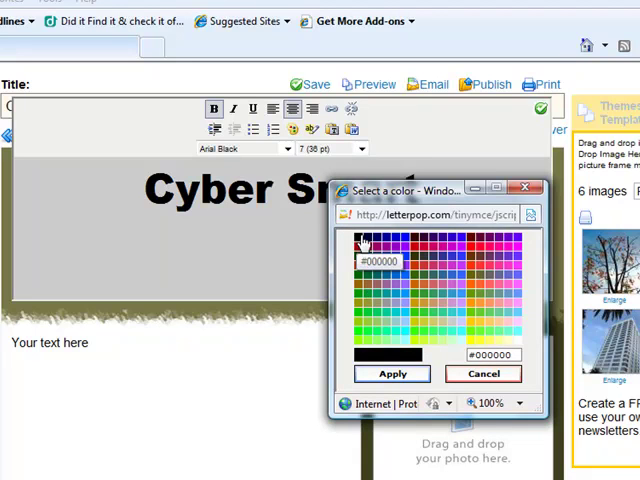
{"action": "left_click", "coordinate": [392, 373]}
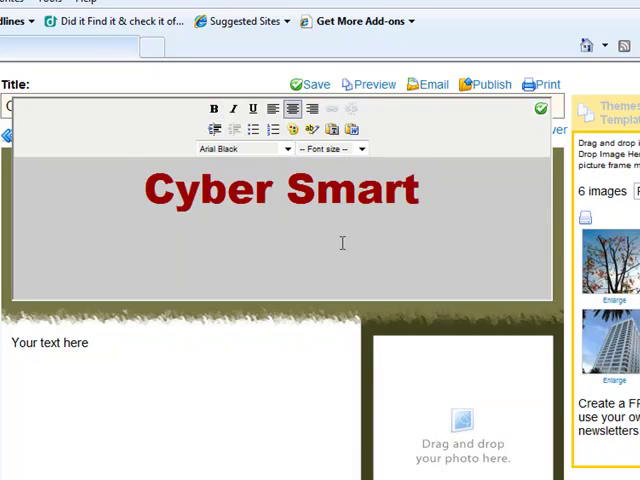
{"action": "mouse_move", "coordinate": [333, 318]}
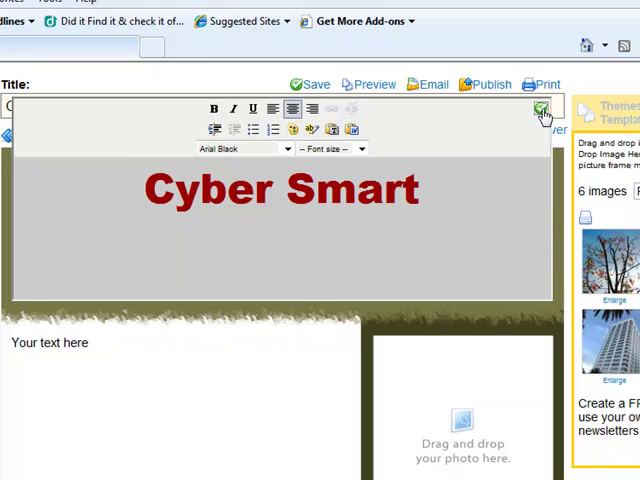
{"action": "left_click", "coordinate": [540, 108]}
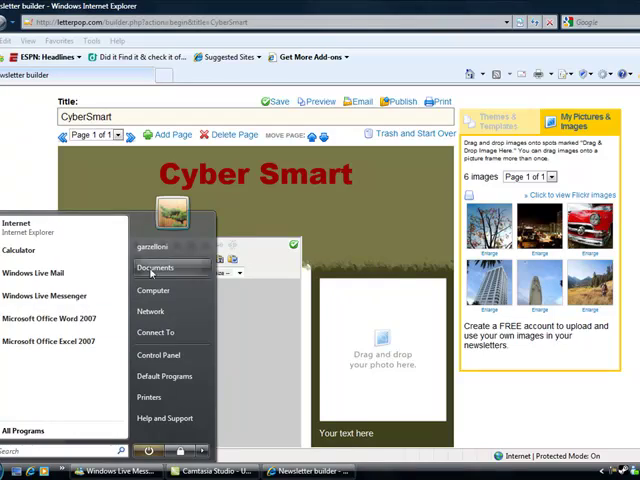
- Browse Documents > My Word Documents > Computers in Windows Explorer
{"action": "left_click", "coordinate": [155, 267]}
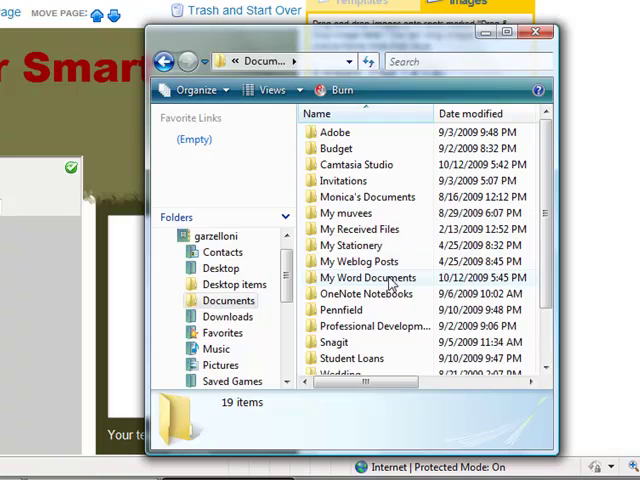
{"action": "double_click", "coordinate": [368, 277]}
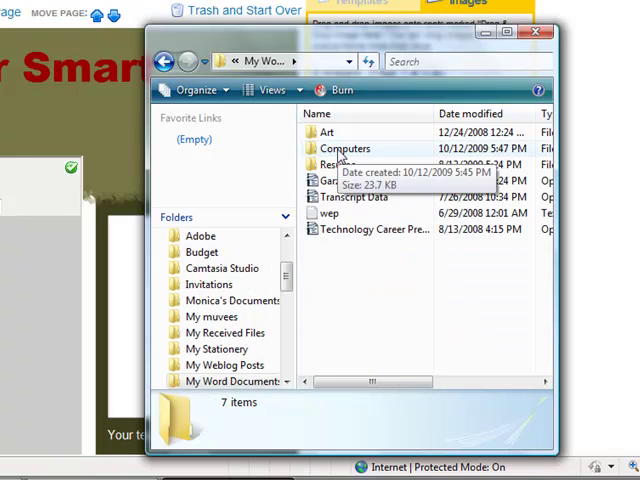
{"action": "double_click", "coordinate": [345, 148]}
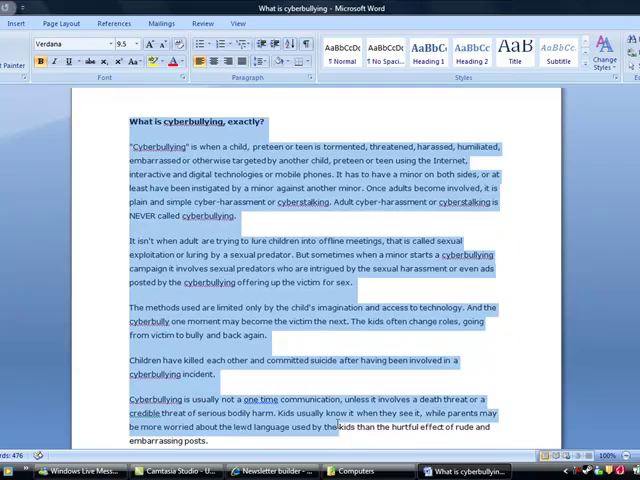
- Copy the full 'What is cyberbullying, exactly?' article from Word
{"action": "scroll", "scroll_direction": "down", "scroll_amount": 3}
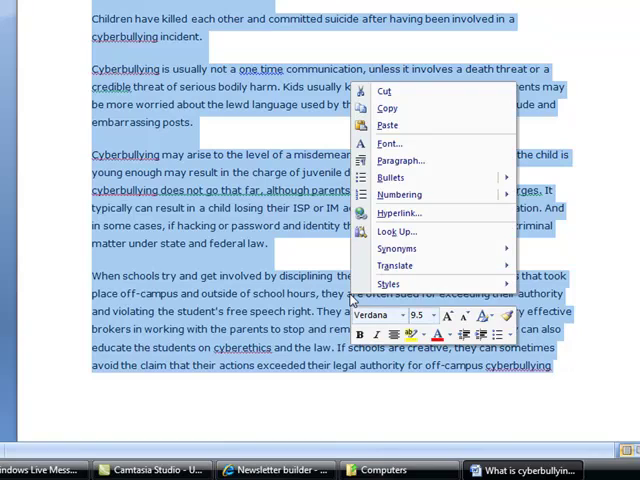
{"action": "mouse_move", "coordinate": [388, 107]}
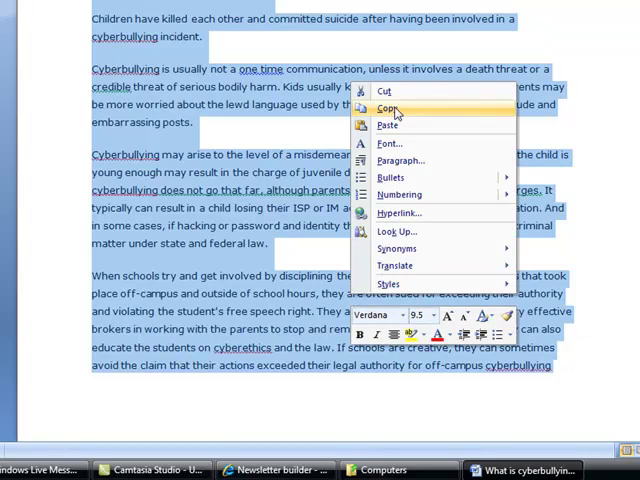
{"action": "left_click", "coordinate": [389, 110]}
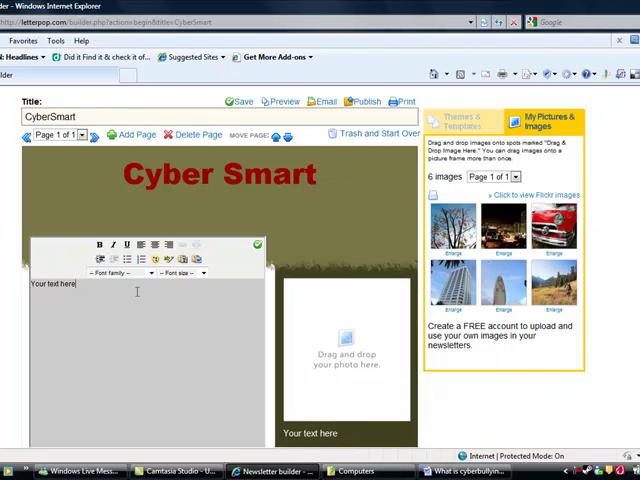
- Paste the cyberbullying article over the 'Your text here' placeholder, allowing clipboard access
{"action": "double_click", "coordinate": [54, 284]}
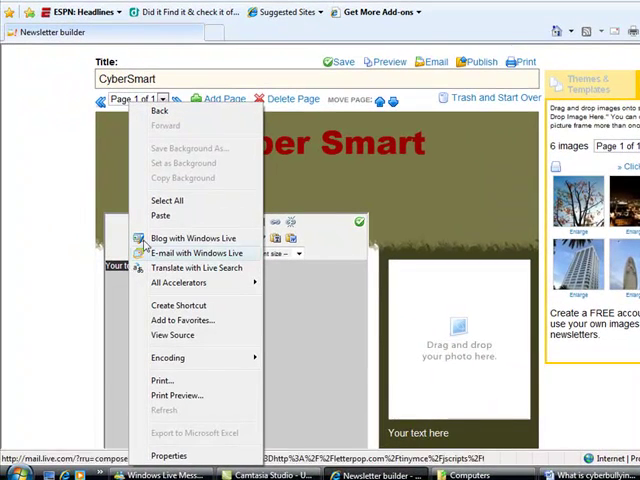
{"action": "left_click", "coordinate": [160, 215]}
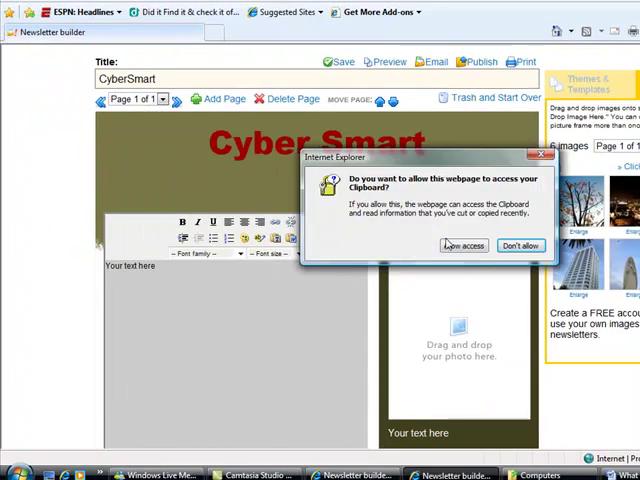
{"action": "left_click", "coordinate": [464, 246]}
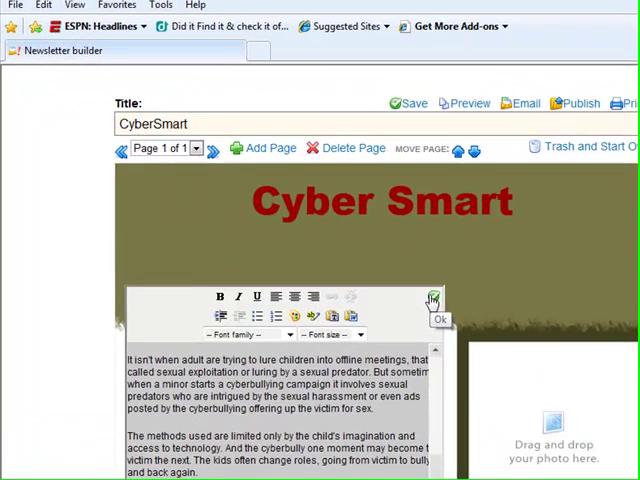
{"action": "left_click", "coordinate": [439, 318]}
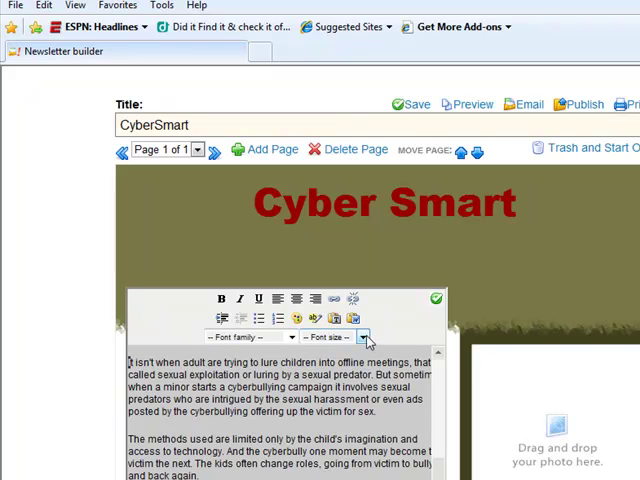
{"action": "left_click", "coordinate": [366, 337]}
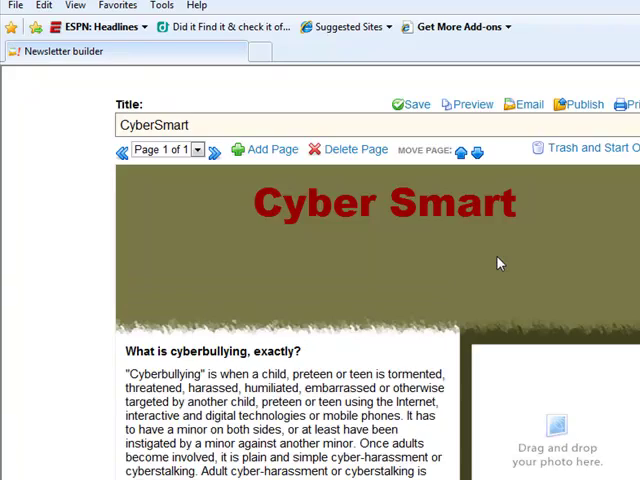
{"action": "scroll", "scroll_direction": "down", "scroll_amount": 3}
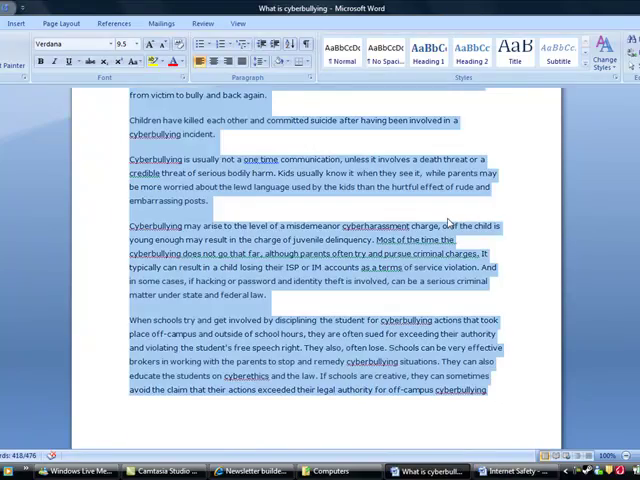
{"action": "scroll", "scroll_direction": "up", "scroll_amount": 3}
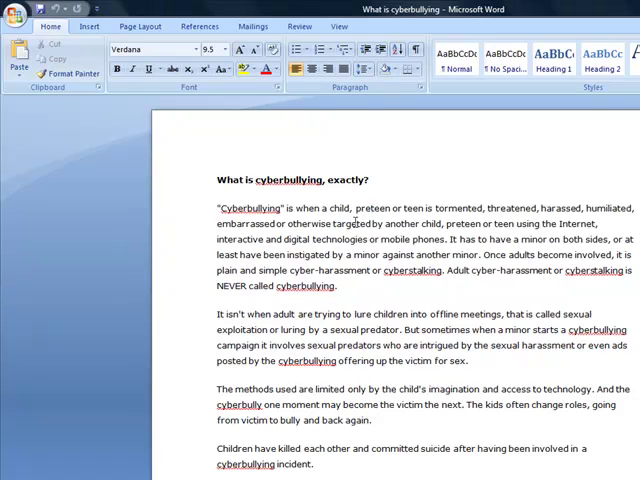
{"action": "left_click_drag", "start_coordinate": [214, 180], "coordinate": [287, 256]}
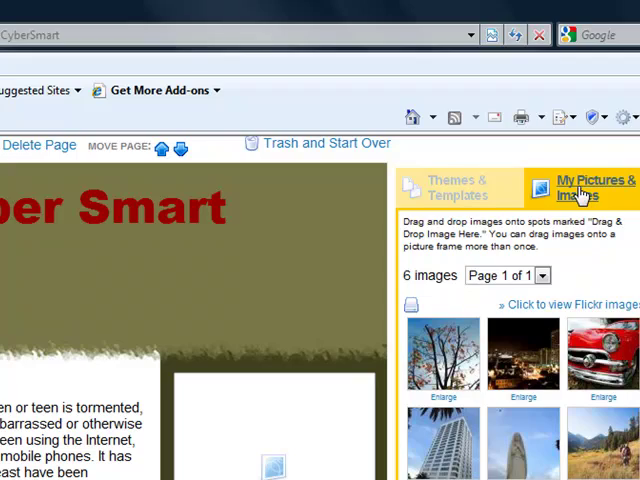
{"action": "mouse_move", "coordinate": [376, 297]}
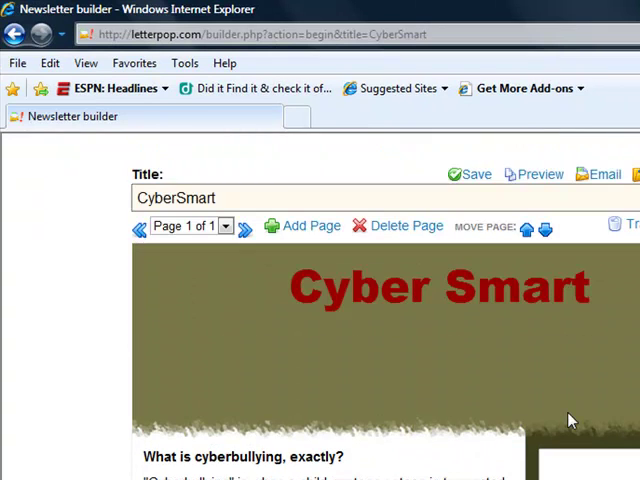
{"action": "mouse_move", "coordinate": [360, 370]}
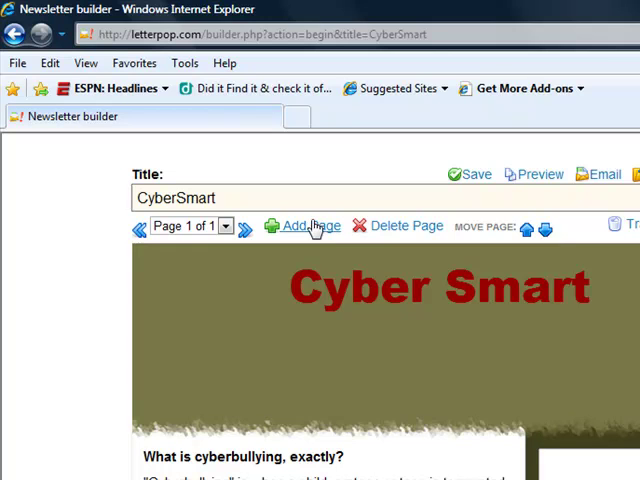
- Start adding a second page to the Cyber Smart newsletter
{"action": "left_click", "coordinate": [301, 225]}
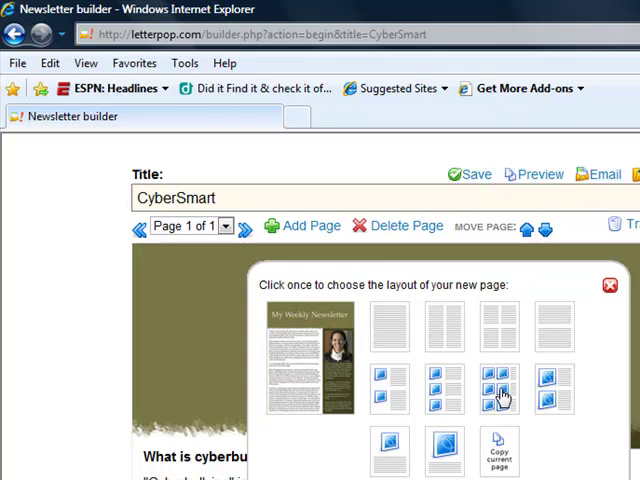
{"action": "mouse_move", "coordinate": [452, 325]}
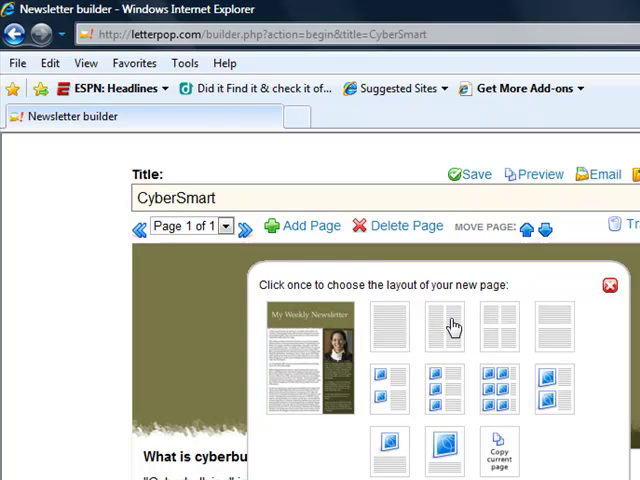
{"action": "mouse_move", "coordinate": [421, 368]}
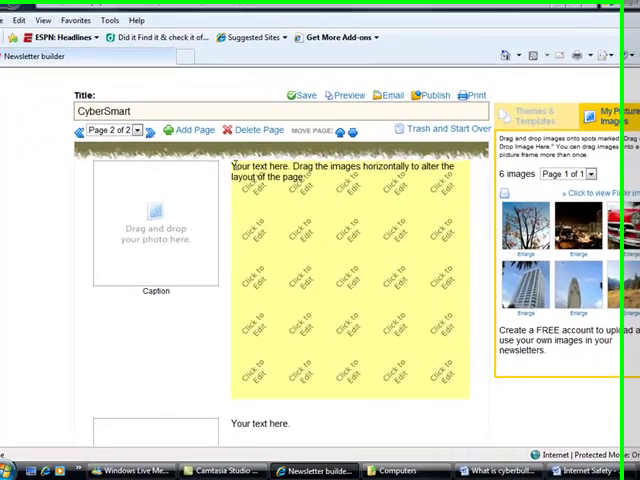
{"action": "left_click", "coordinate": [350, 280]}
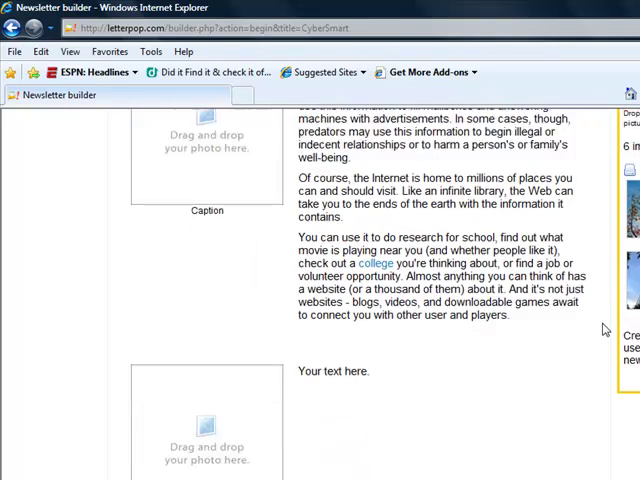
{"action": "scroll", "scroll_direction": "up", "scroll_amount": 3}
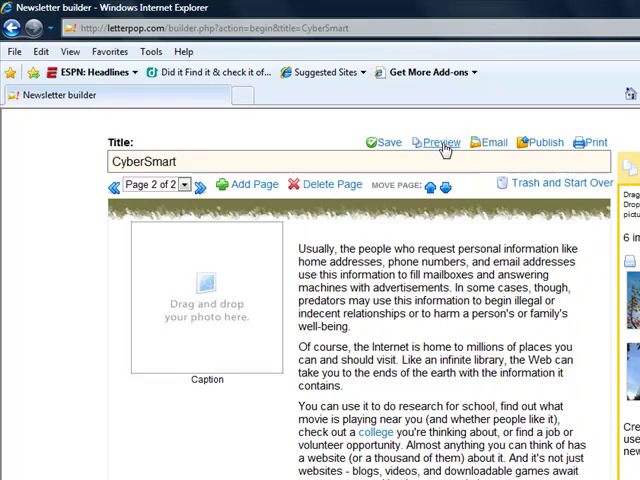
{"action": "mouse_move", "coordinate": [452, 148]}
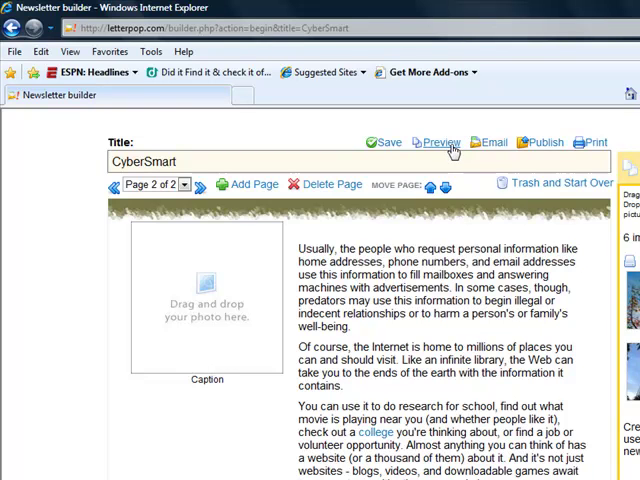
- Attempt a preview, then delete page 2 so only the Cyber Smart article page remains
{"action": "left_click", "coordinate": [440, 142]}
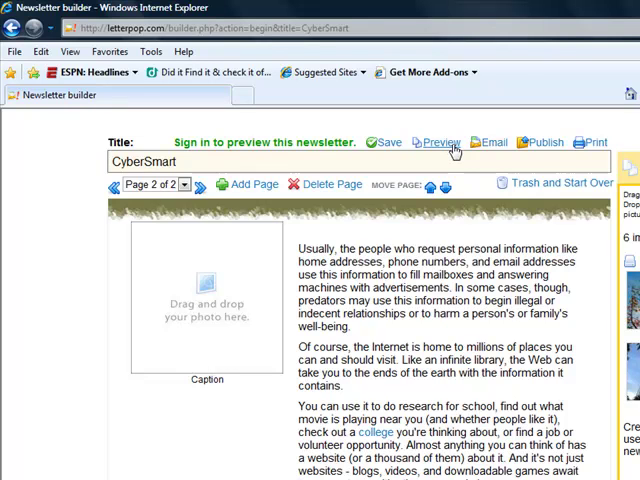
{"action": "mouse_move", "coordinate": [494, 143]}
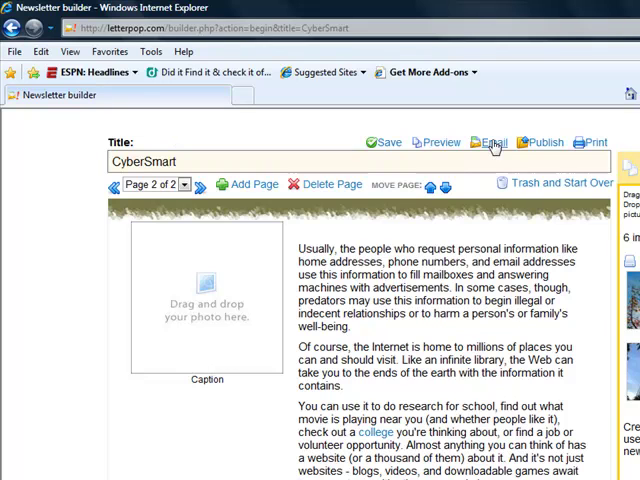
{"action": "mouse_move", "coordinate": [548, 147]}
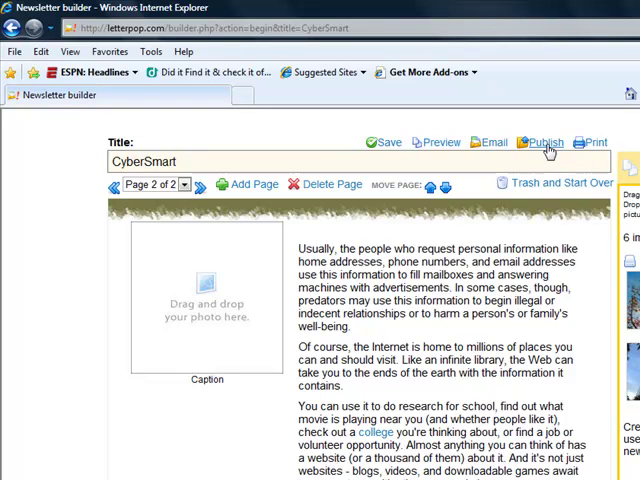
{"action": "mouse_move", "coordinate": [592, 142]}
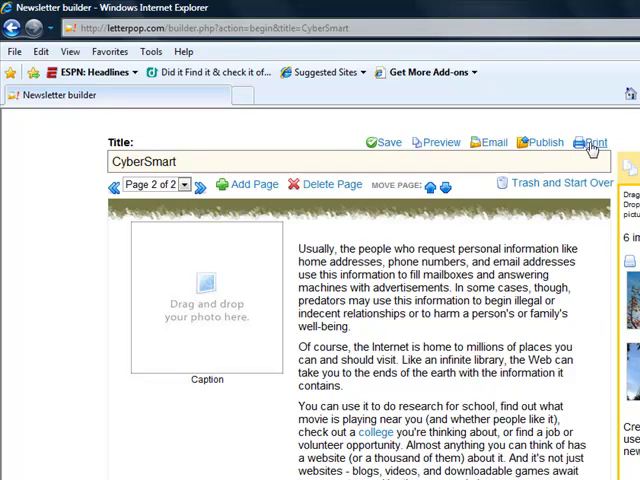
{"action": "mouse_move", "coordinate": [388, 142]}
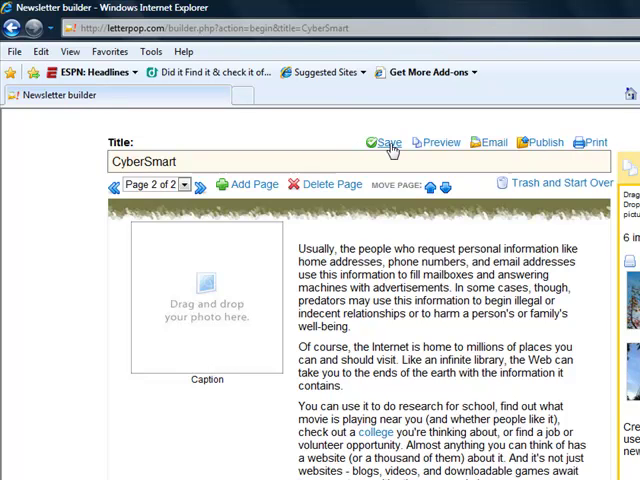
{"action": "mouse_move", "coordinate": [477, 199]}
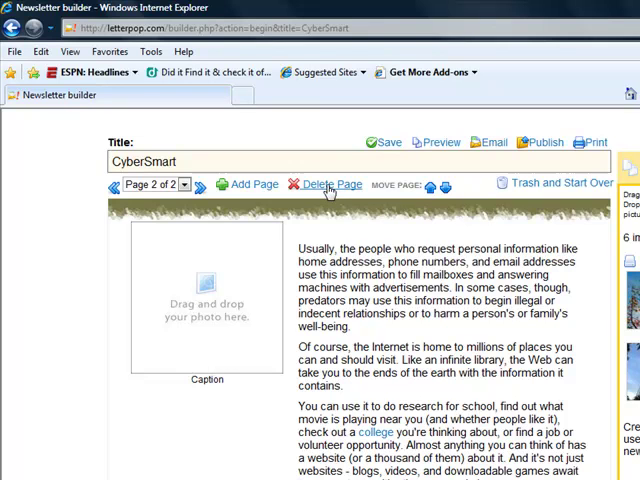
{"action": "left_click", "coordinate": [330, 184]}
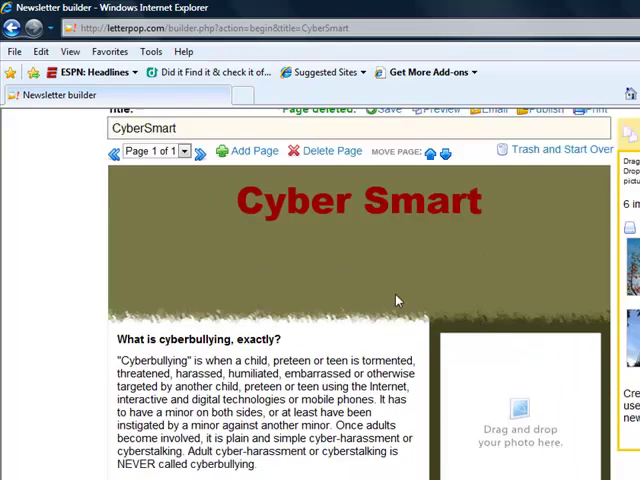
{"action": "scroll", "scroll_direction": "down", "scroll_amount": 3}
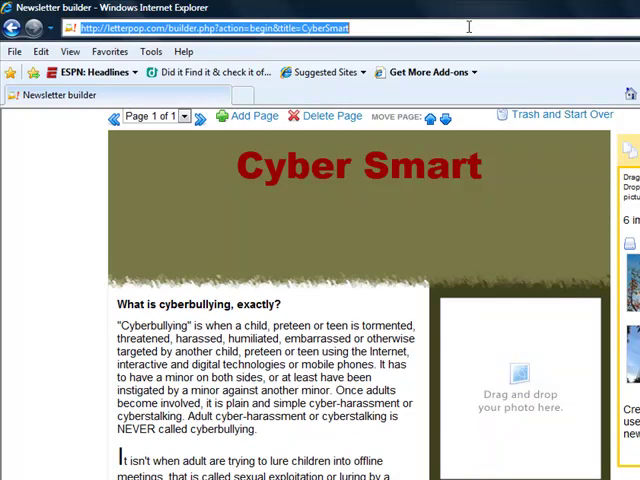
{"action": "type", "text": "www.gm"}
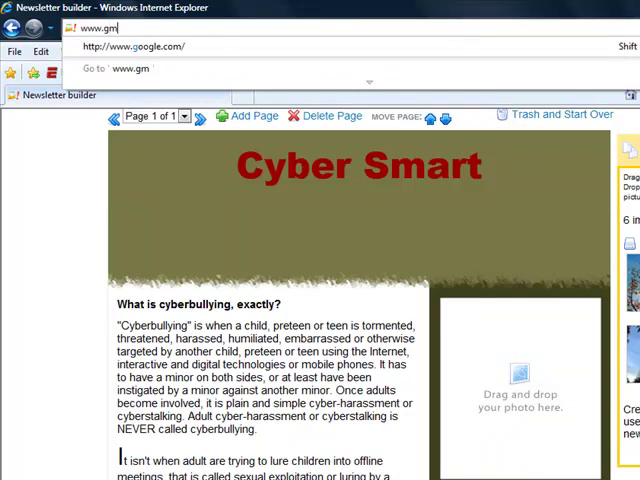
{"action": "key", "text": "Return"}
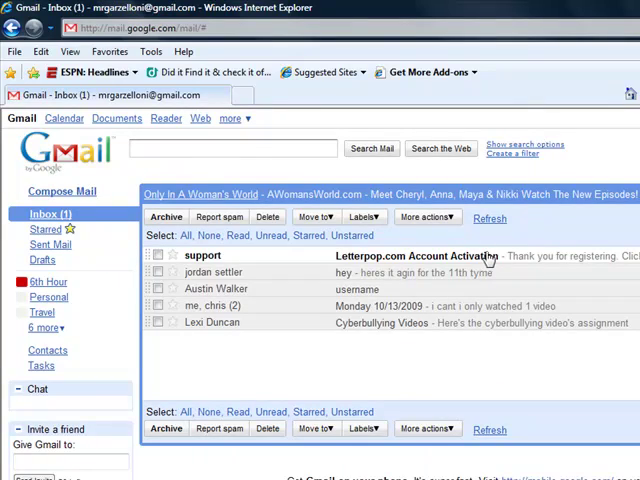
{"action": "left_click", "coordinate": [407, 255]}
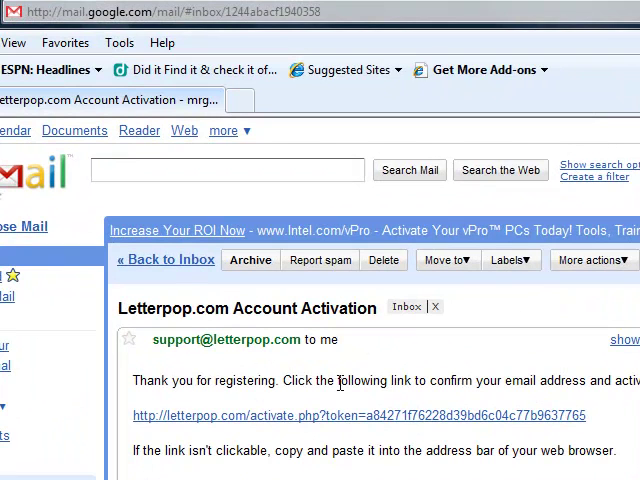
{"action": "mouse_move", "coordinate": [432, 424]}
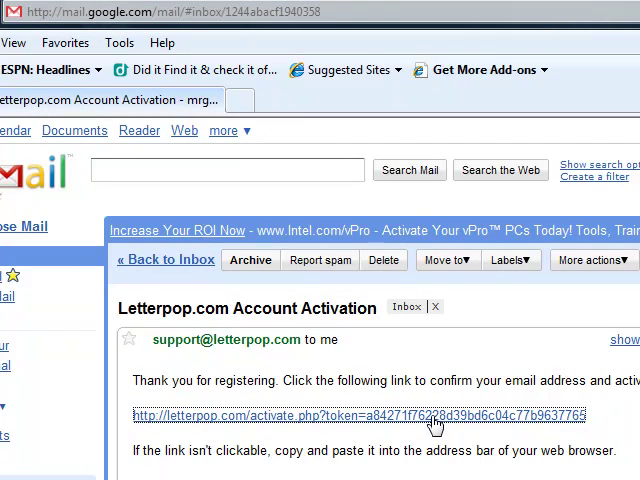
{"action": "left_click", "coordinate": [350, 416]}
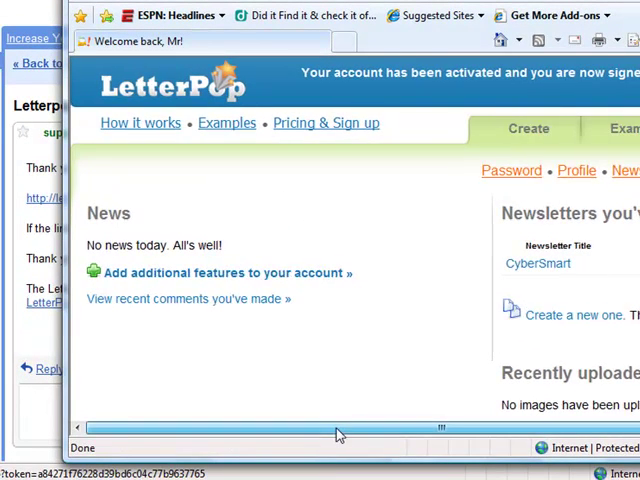
- Browse the Examples page's sample newsletters for businesses, individuals, organizations and clubs
{"action": "scroll", "scroll_direction": "right", "scroll_amount": 3}
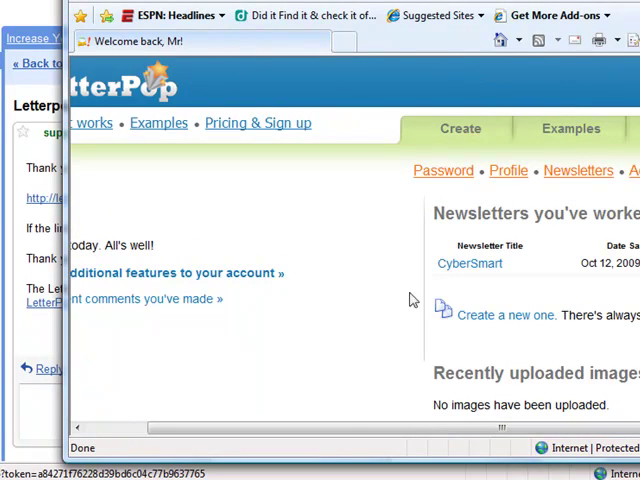
{"action": "left_click_drag", "start_coordinate": [500, 428], "coordinate": [280, 428]}
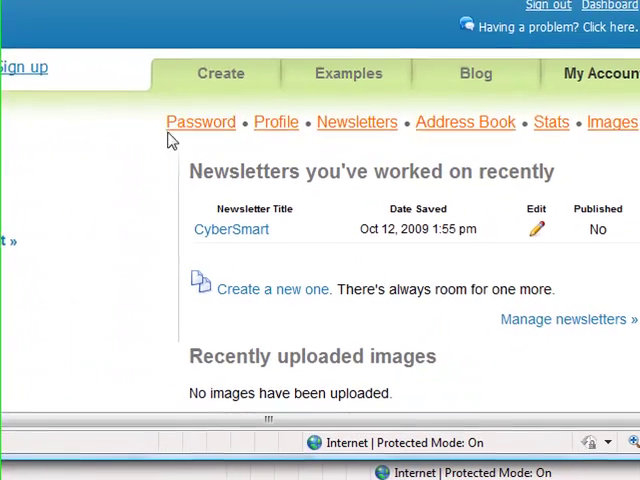
{"action": "mouse_move", "coordinate": [610, 128]}
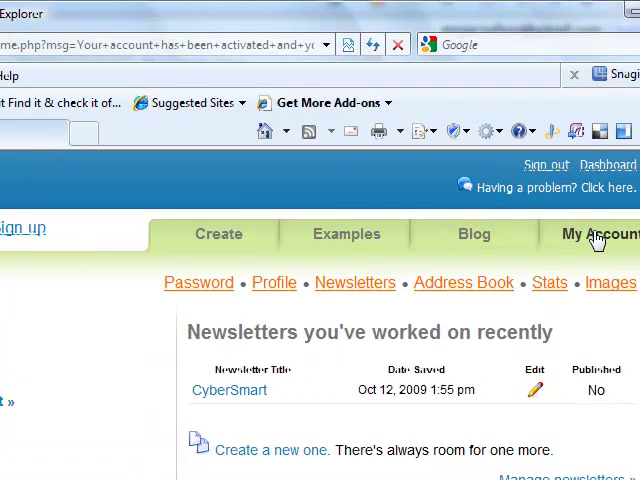
{"action": "mouse_move", "coordinate": [346, 234]}
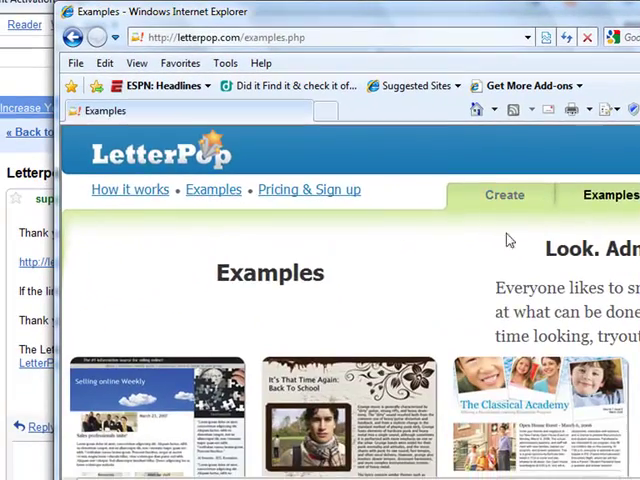
{"action": "scroll", "scroll_direction": "down", "scroll_amount": 3}
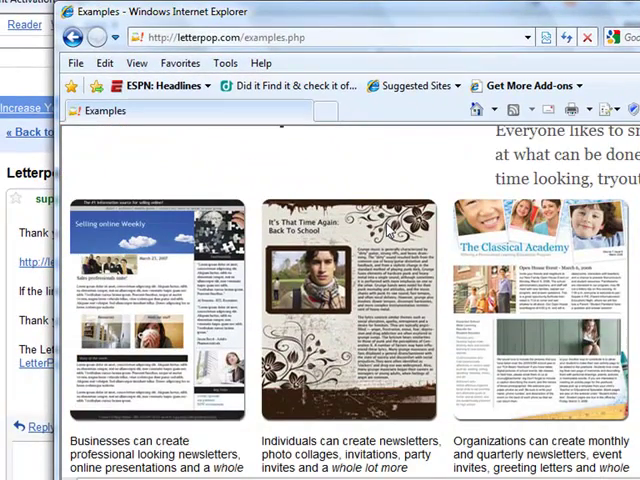
{"action": "scroll", "scroll_direction": "down", "scroll_amount": 3}
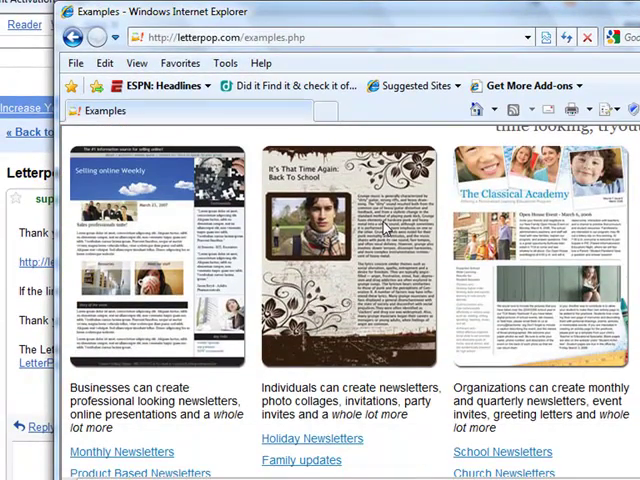
{"action": "scroll", "scroll_direction": "down", "scroll_amount": 3}
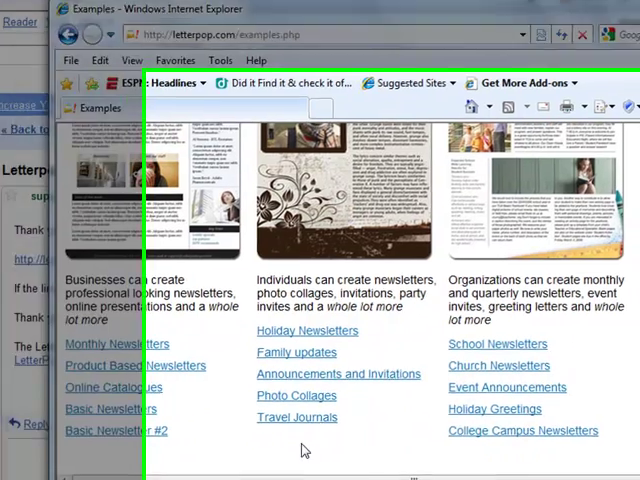
{"action": "scroll", "scroll_direction": "down", "scroll_amount": 3}
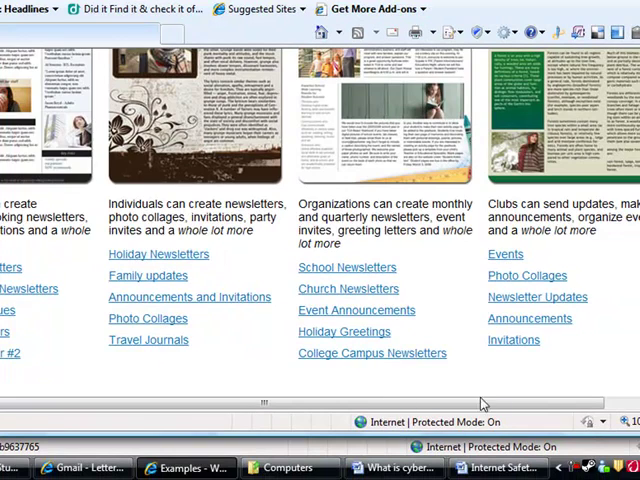